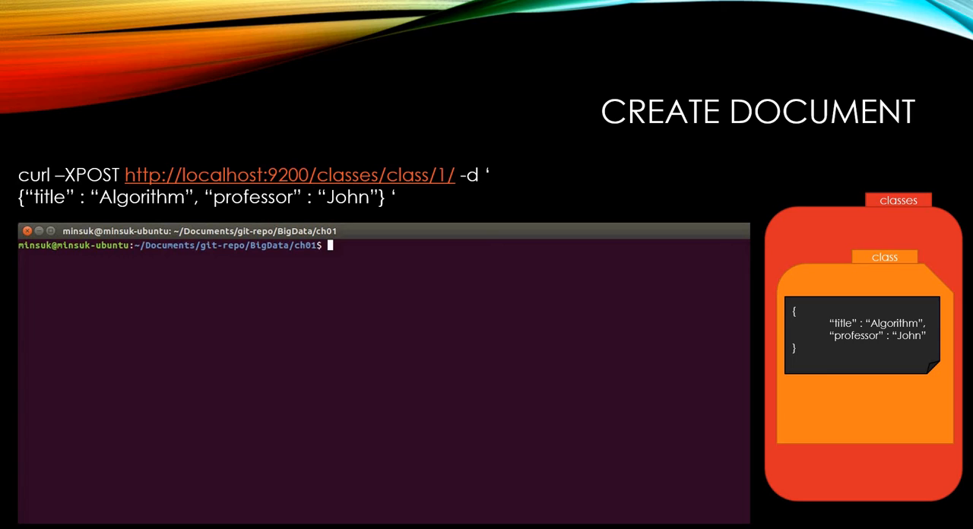
mouse_move(263, 467)
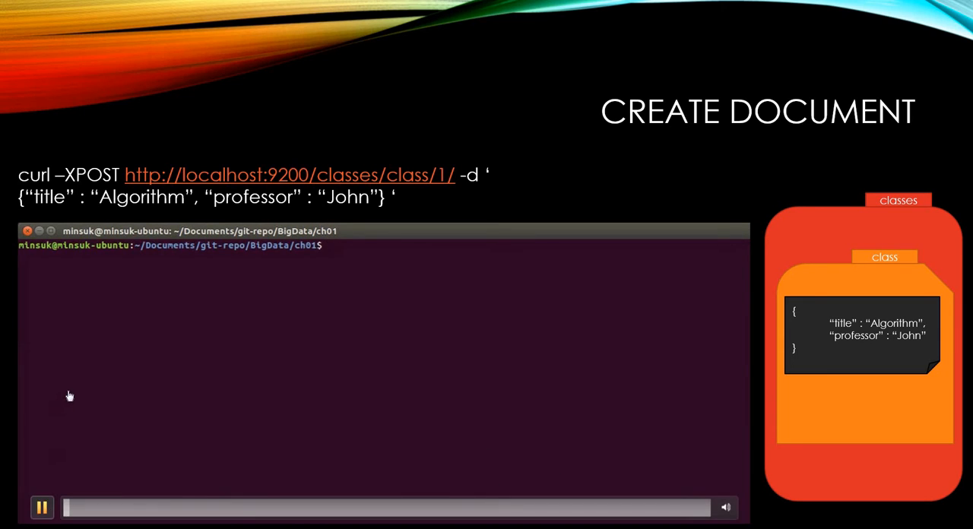
- POST document 1 to classes/class with title Algorithm and professor John via curl
type("curl -")
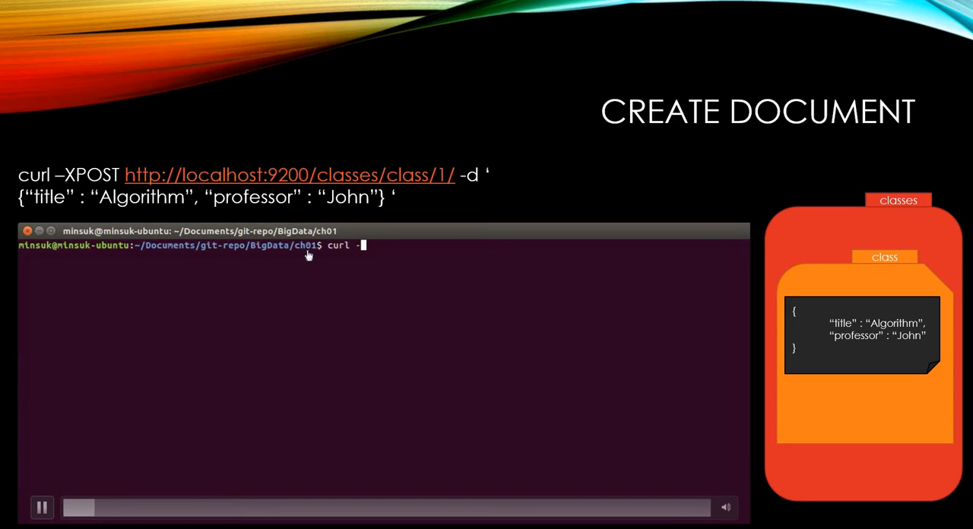
type("XPOST http://localhost")
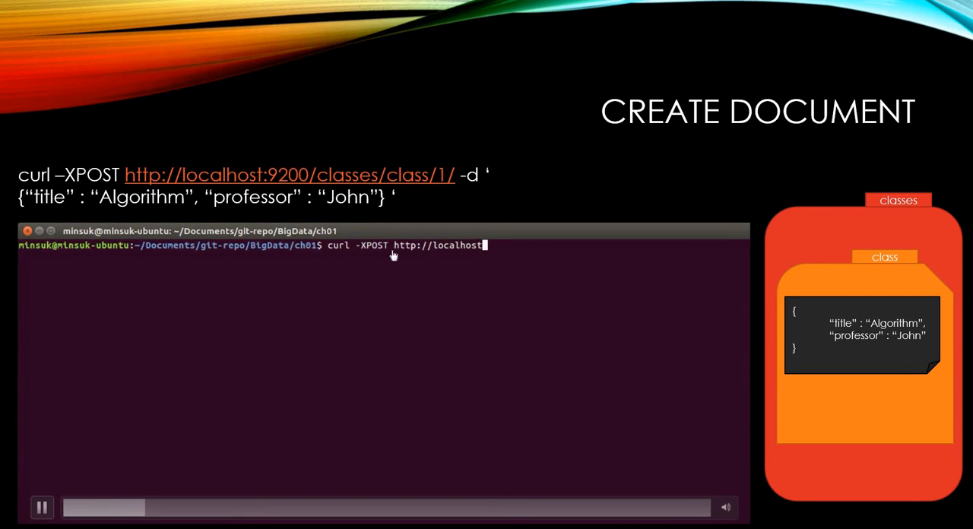
type(":9200/cla")
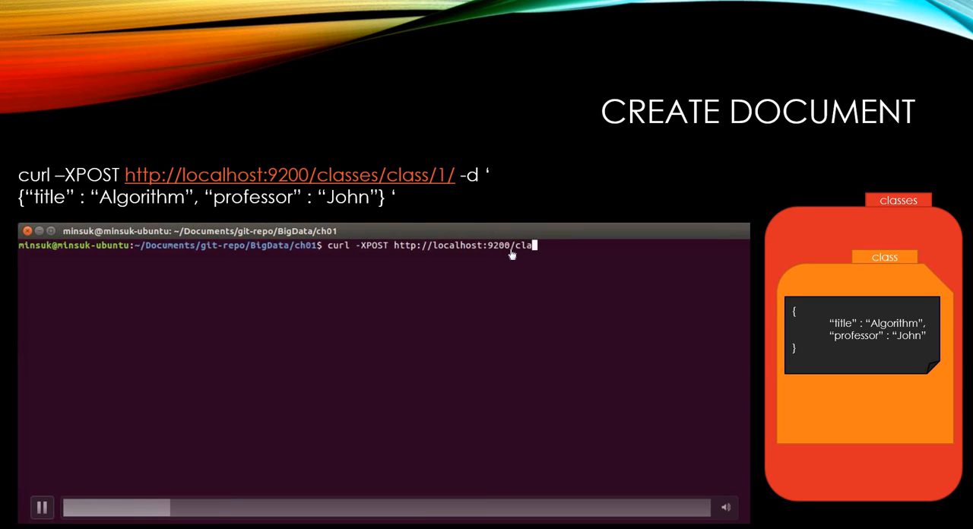
type("sses/class/1/")
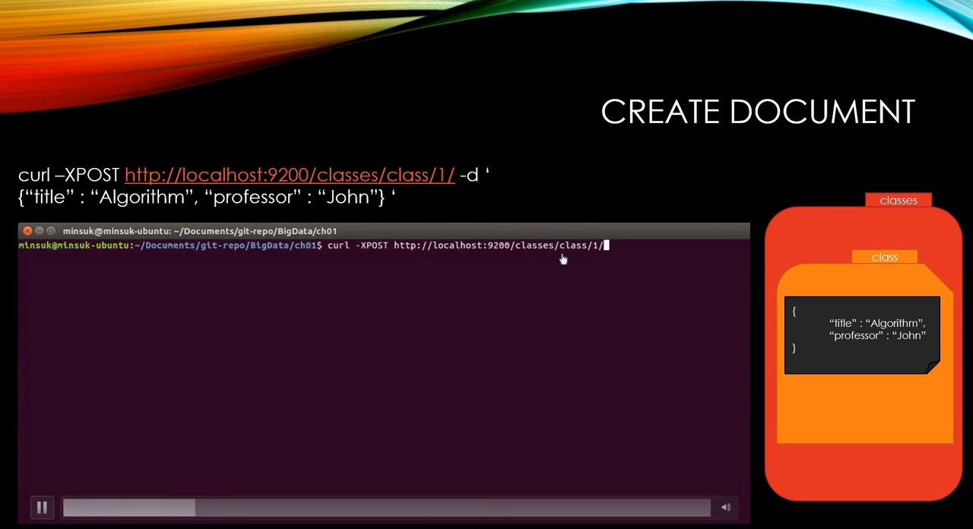
type("-d '")
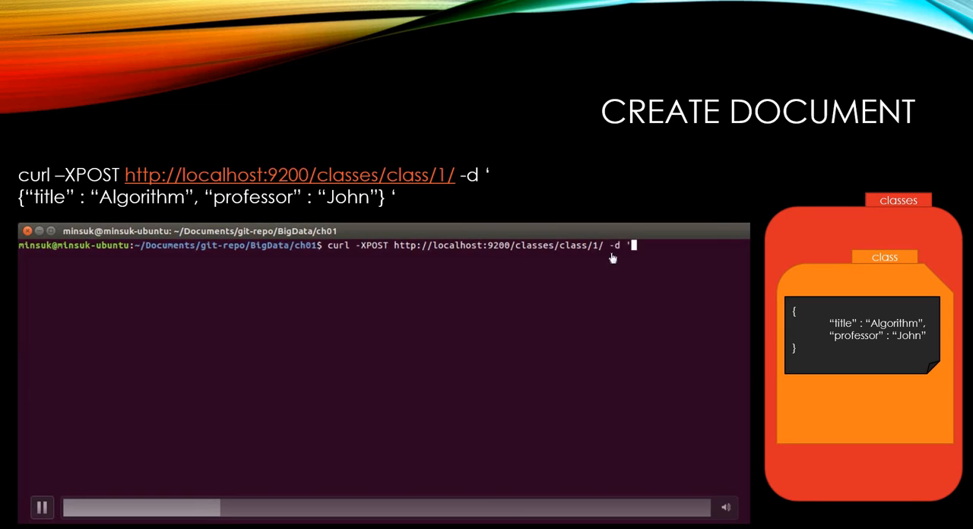
type("{\"tiutle\" :")
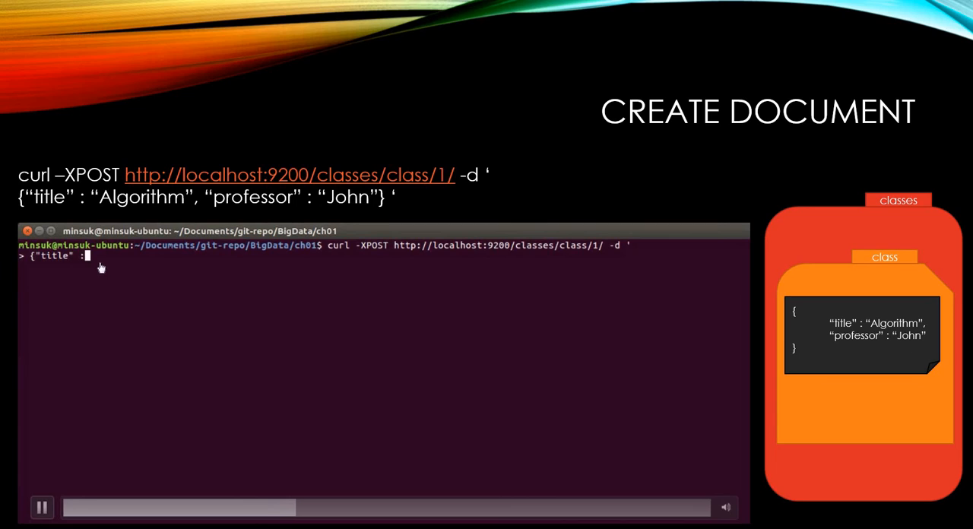
type("\"Algorithm\", \"professor\" : \"John\"")
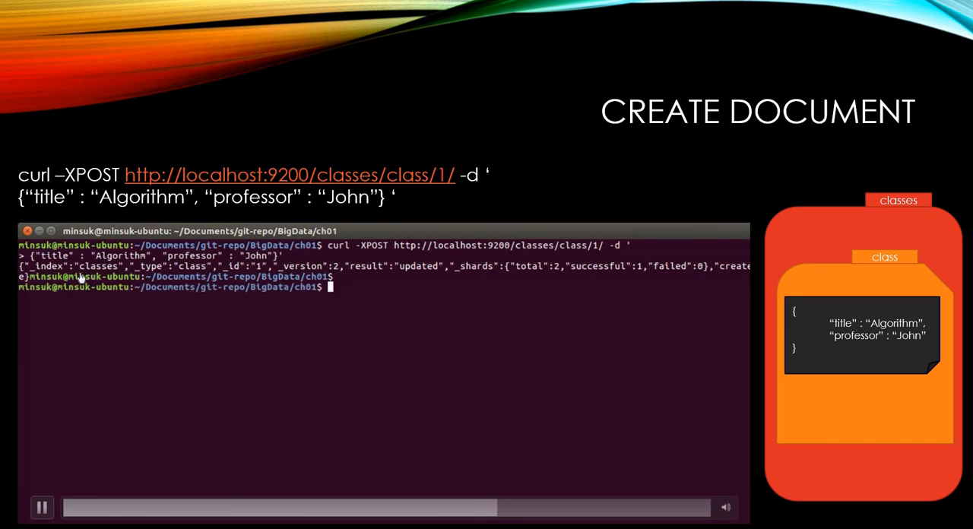
- GET classes/class/1 with ?pretty to show title Algorithm and professor John
type("curl")
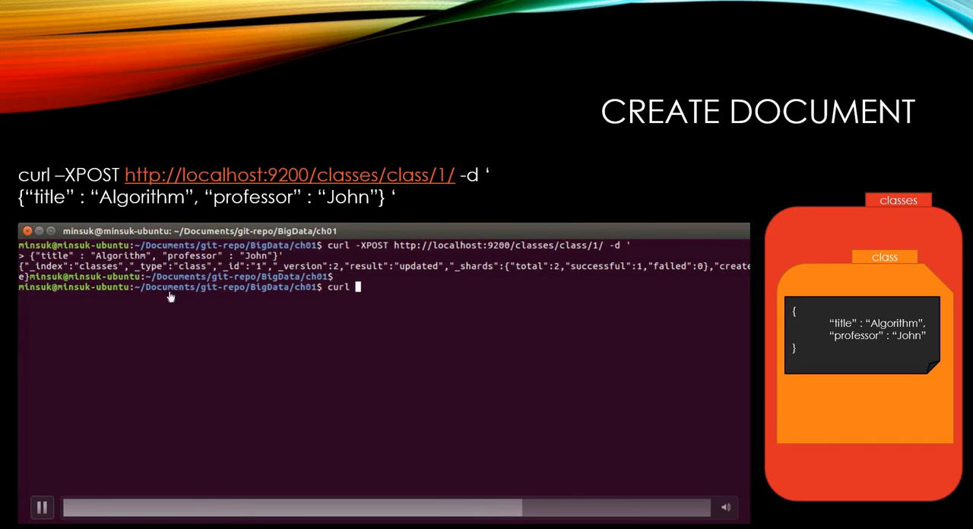
type("-X")
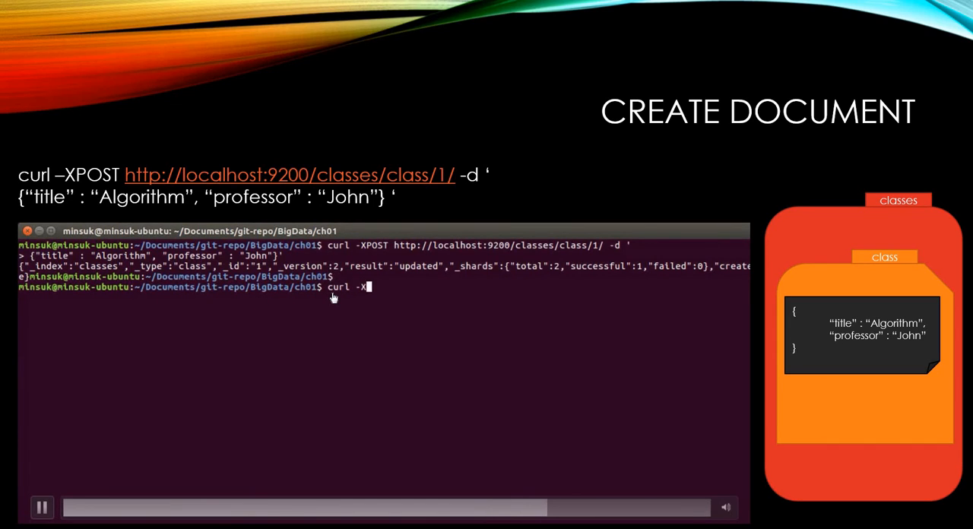
type("GET http:")
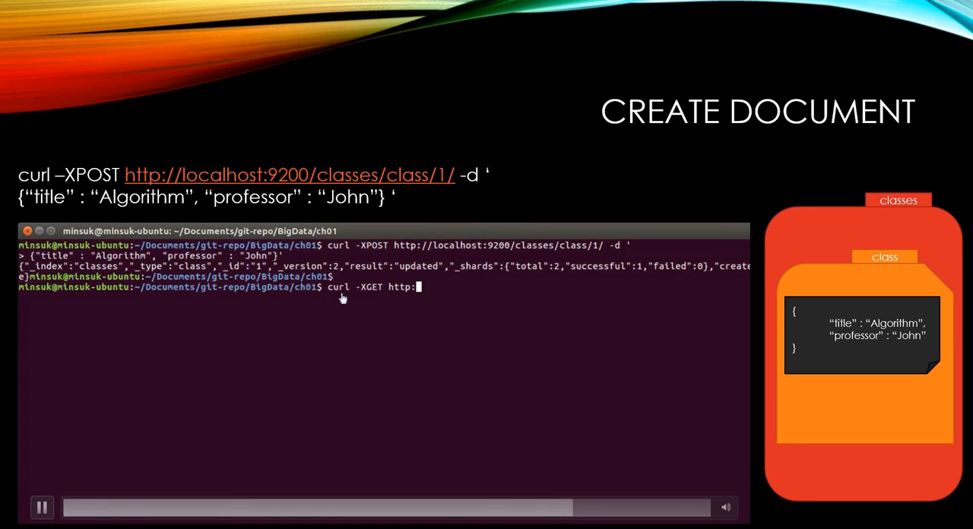
type("localhost:")
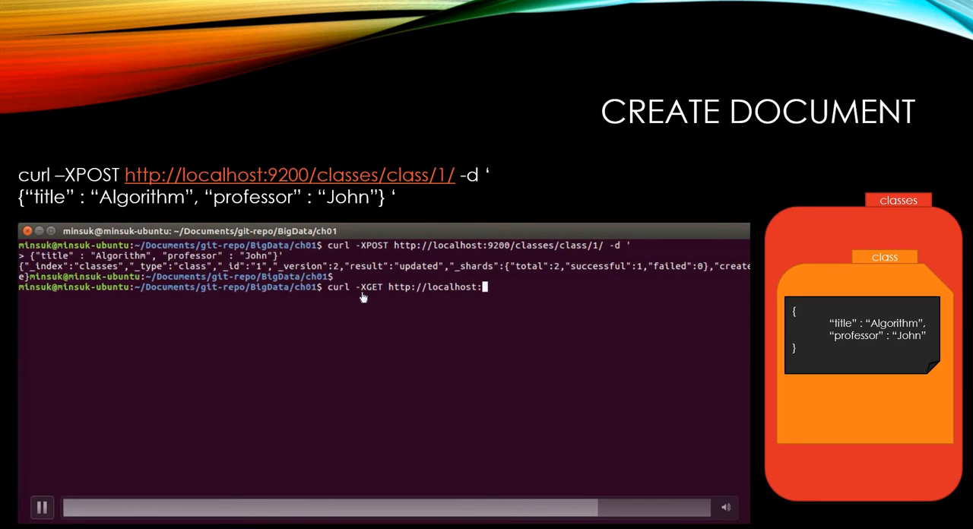
type("9200/classe")
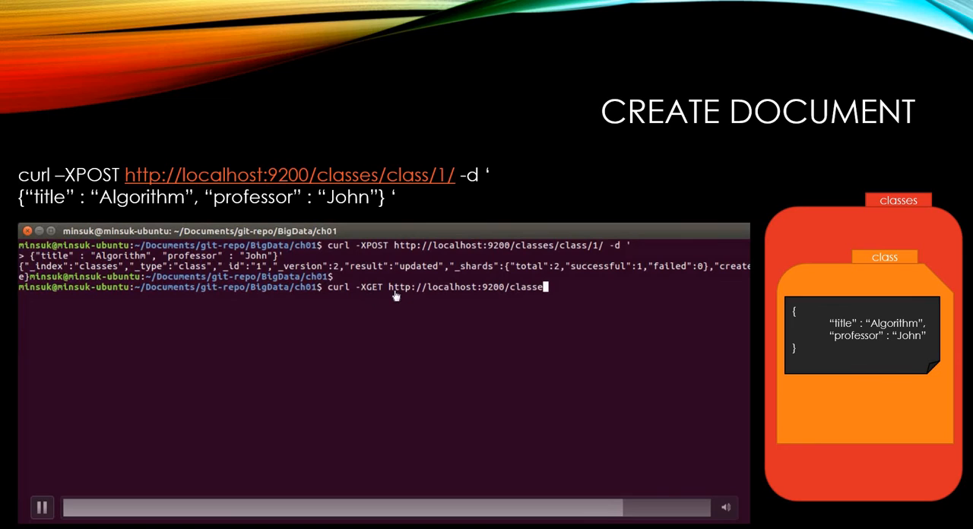
type("/class/1/?")
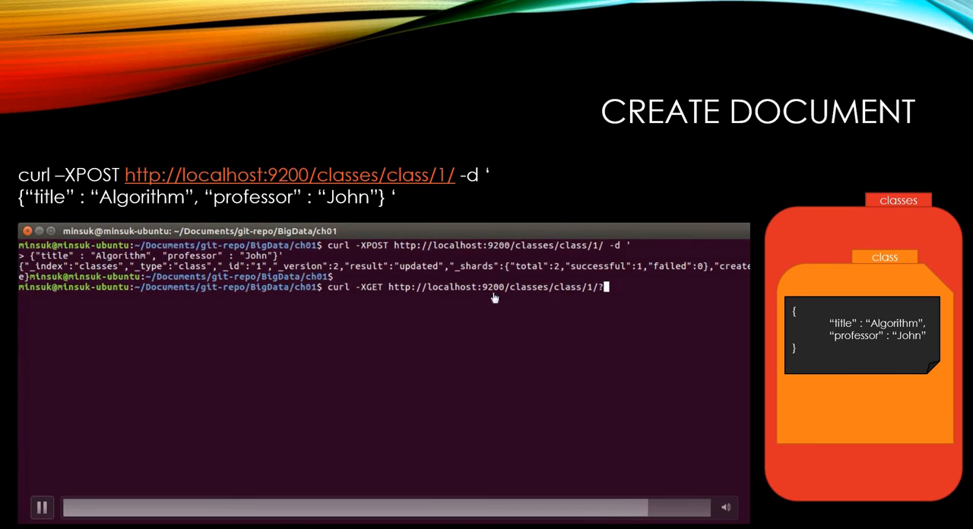
key("Return")
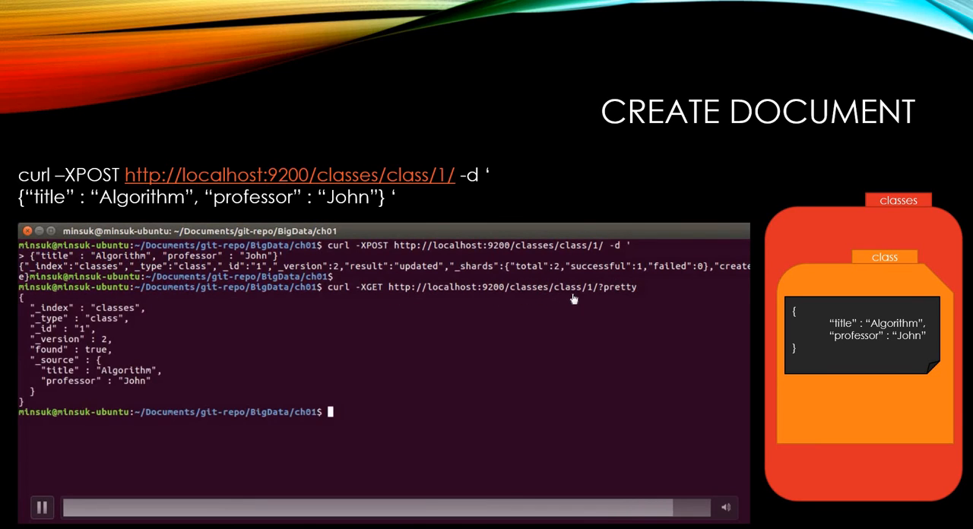
mouse_move(612, 296)
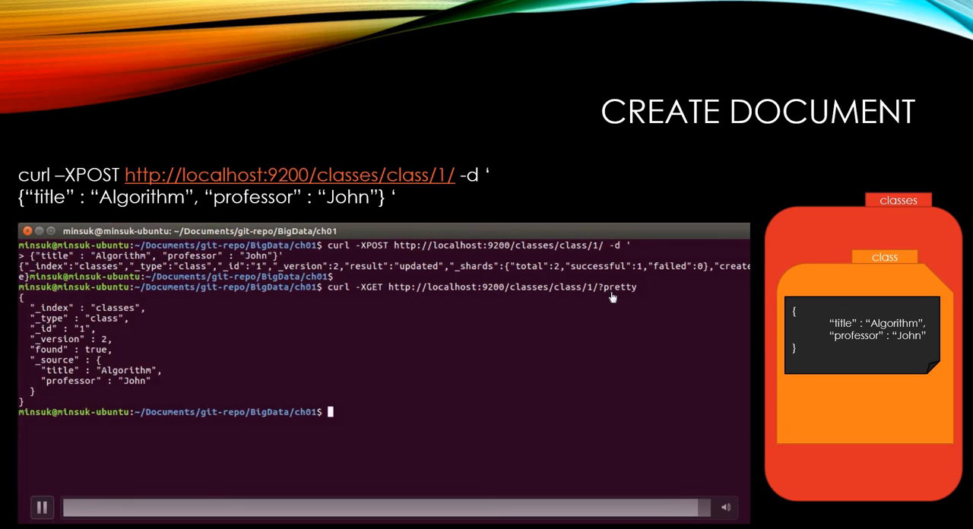
left_click(42, 508)
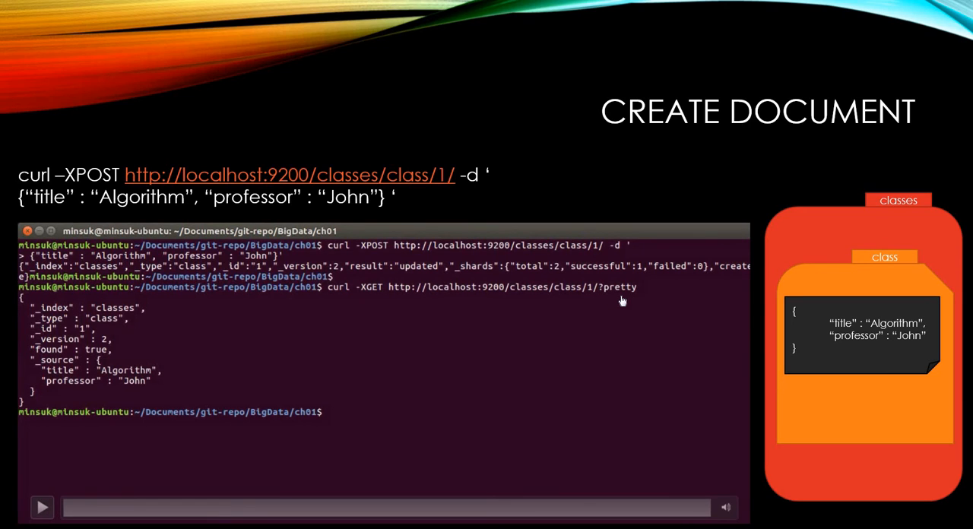
mouse_move(624, 301)
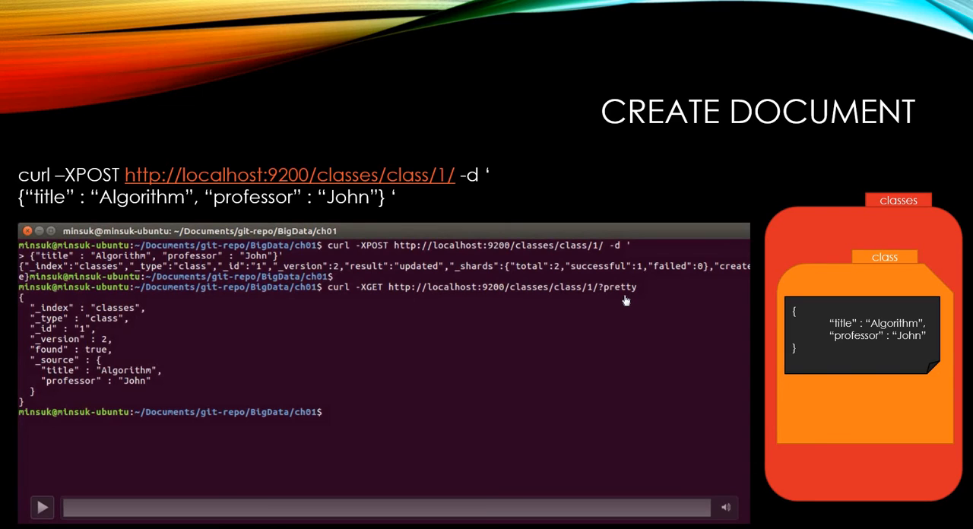
mouse_move(226, 327)
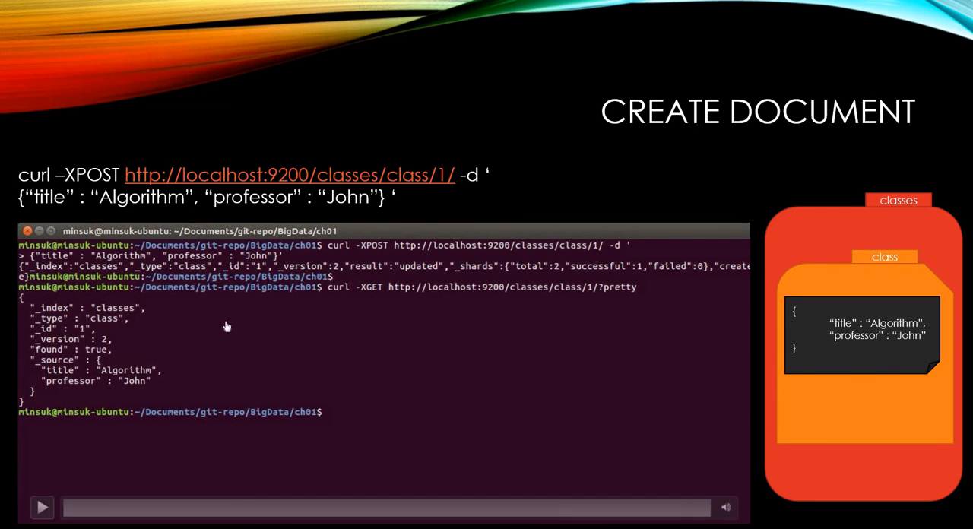
mouse_move(48, 399)
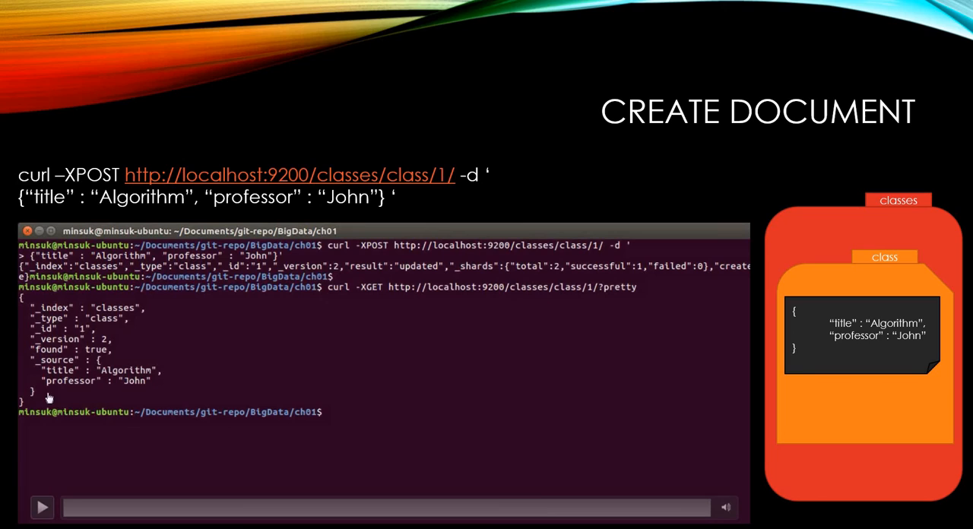
mouse_move(125, 384)
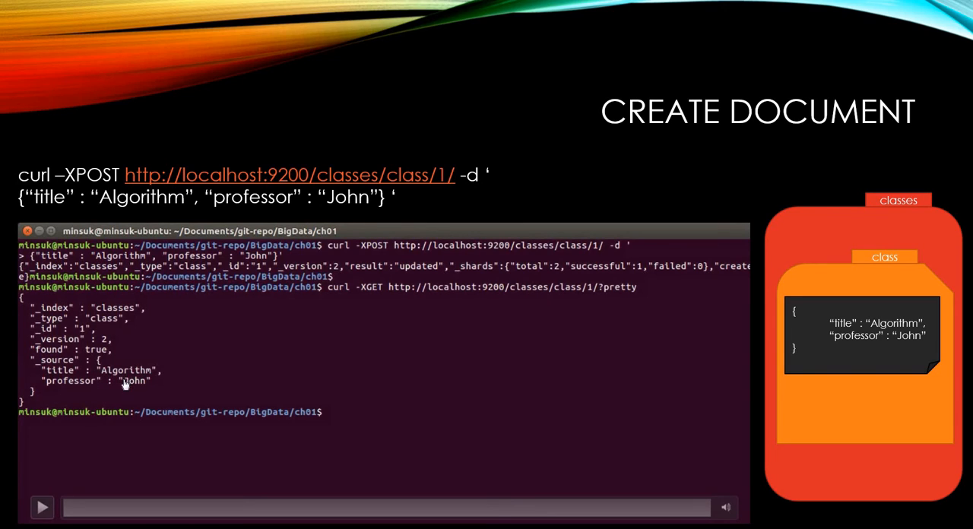
mouse_move(773, 338)
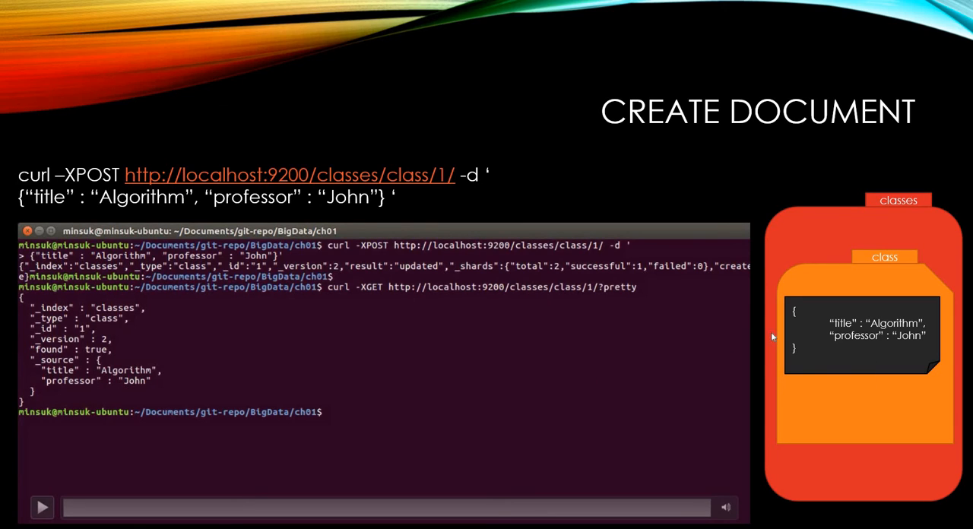
key("Right")
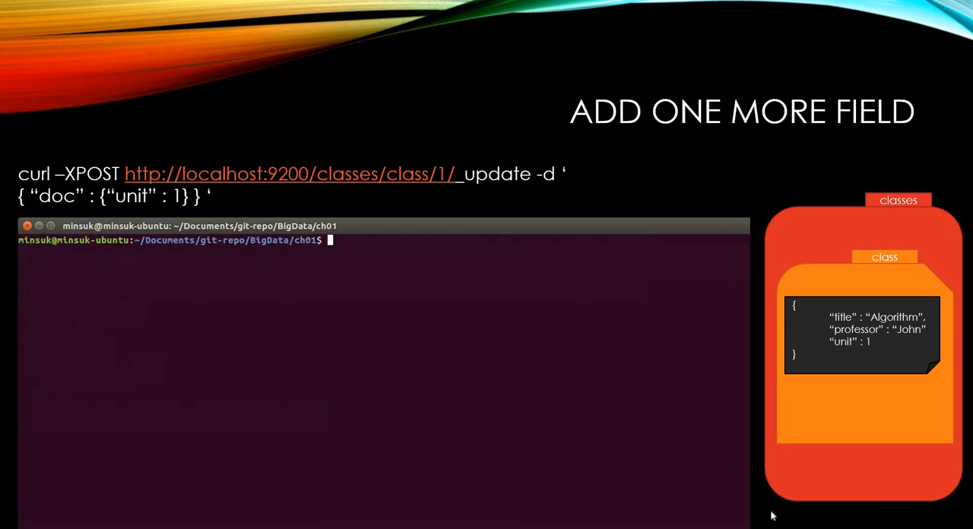
mouse_move(737, 405)
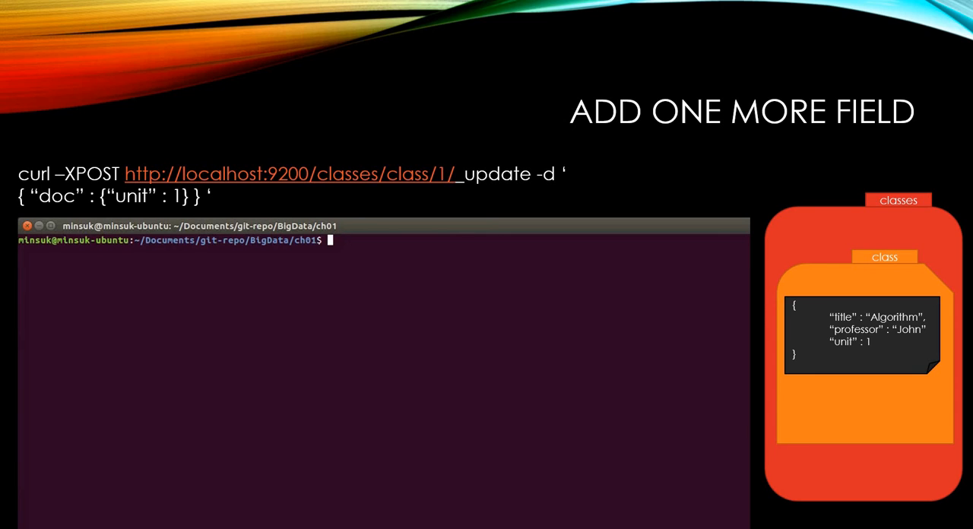
mouse_move(152, 523)
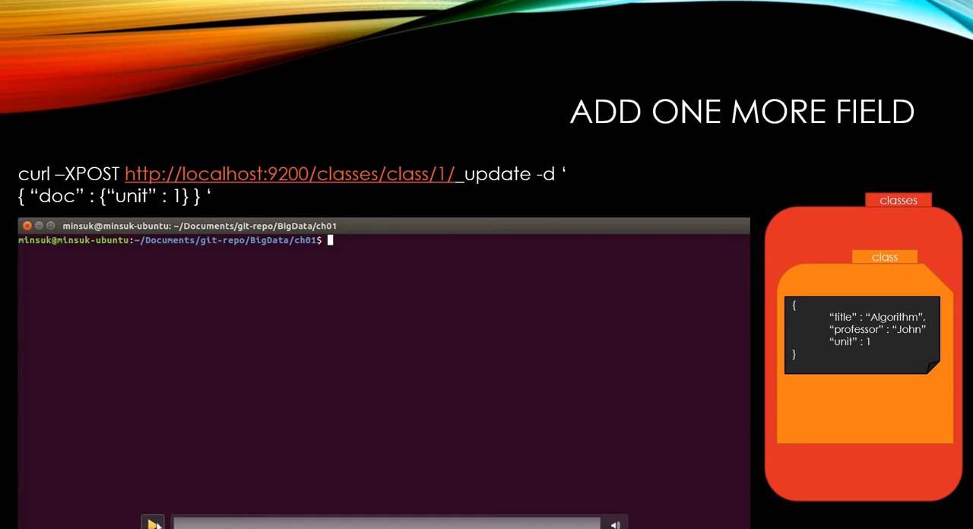
- POST an _update?pretty to classes/class/1 with doc {"unit" : 1}, returning version 3
type("curl")
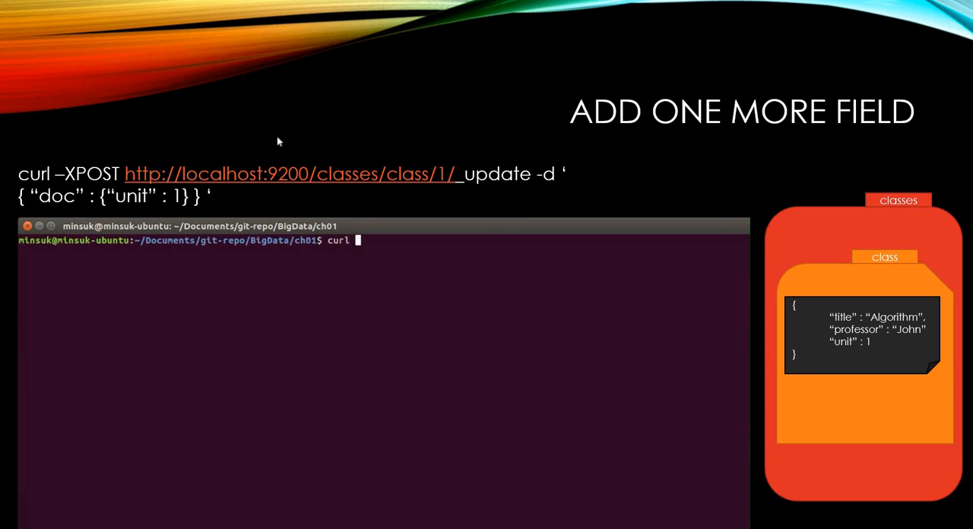
type("-XPOST http://localhost:9200")
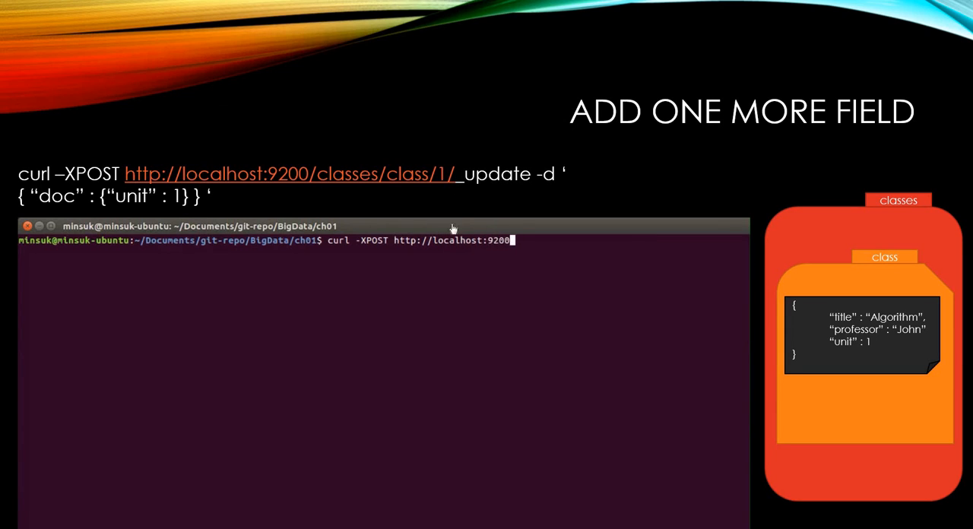
type("/classe")
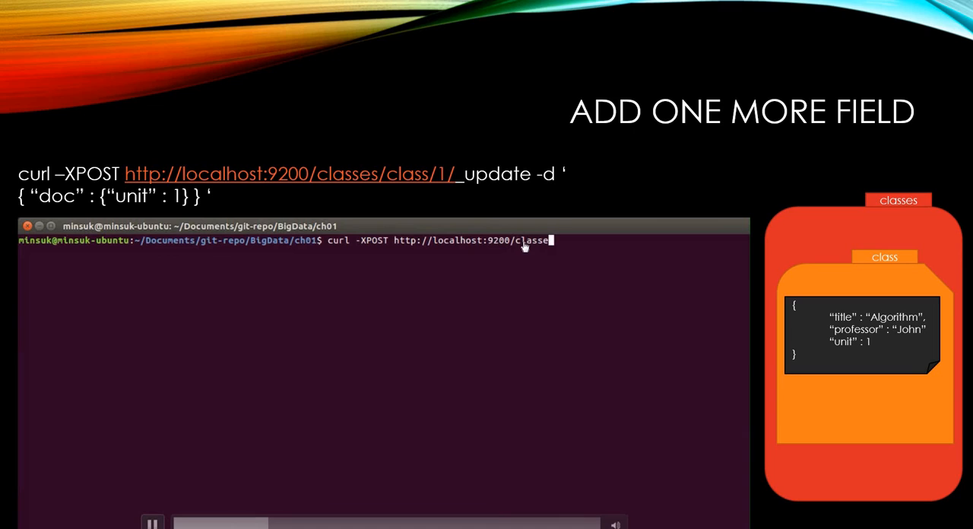
type("/class/1/")
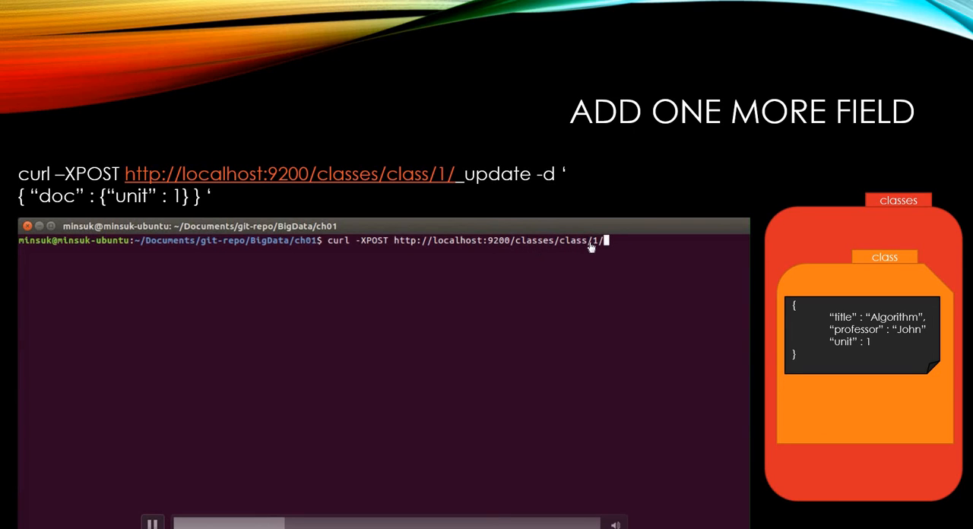
type("_update")
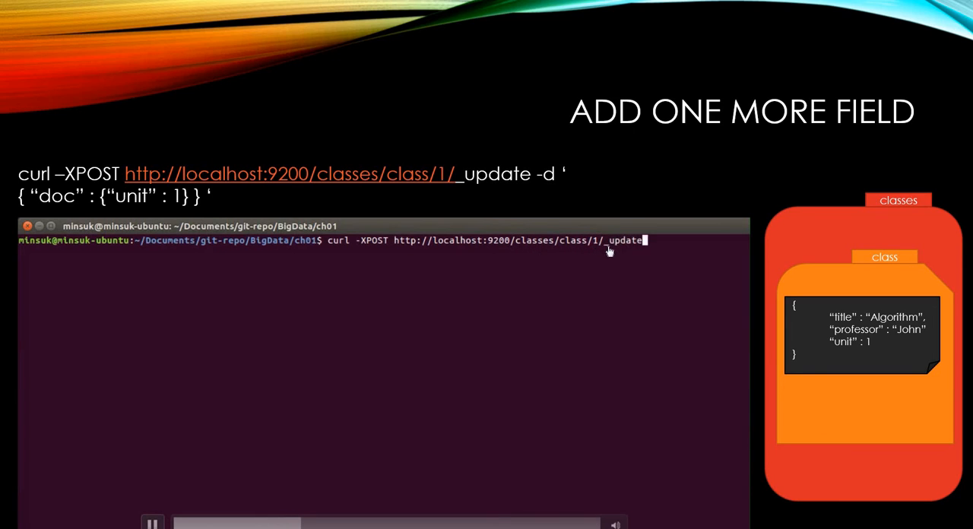
type("?pretty")
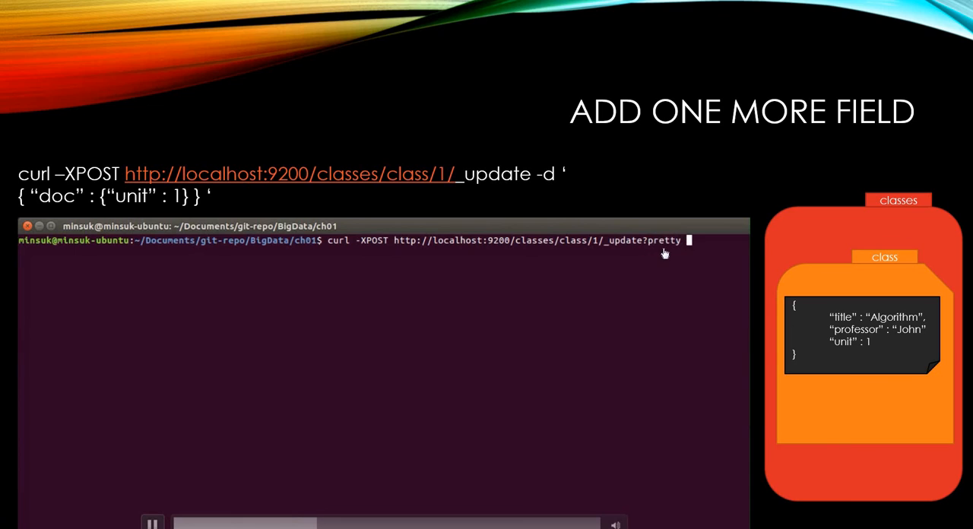
type("-d '")
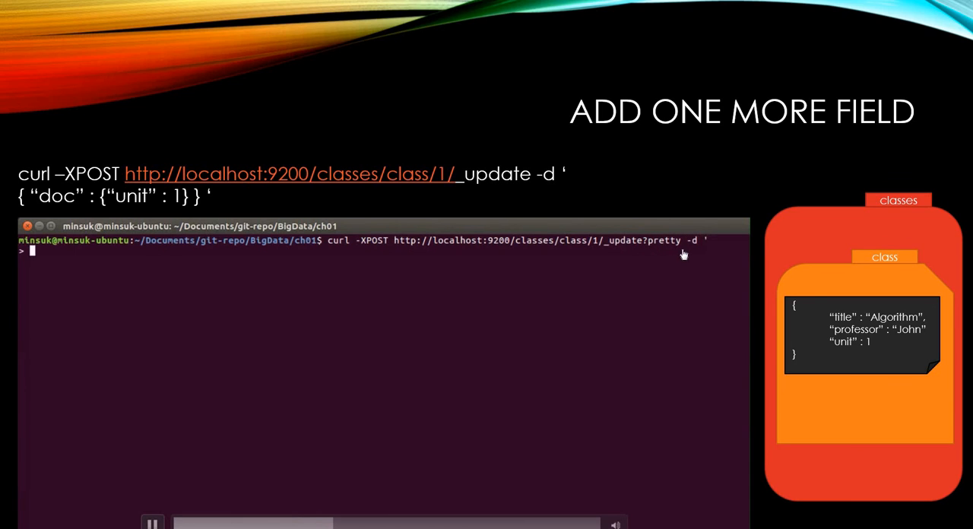
mouse_move(158, 252)
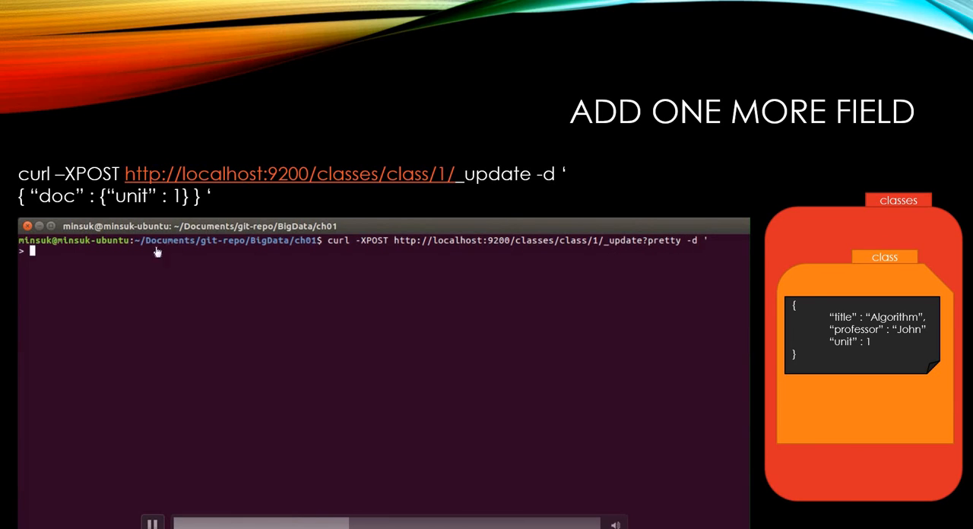
type("{ \"doc\" :")
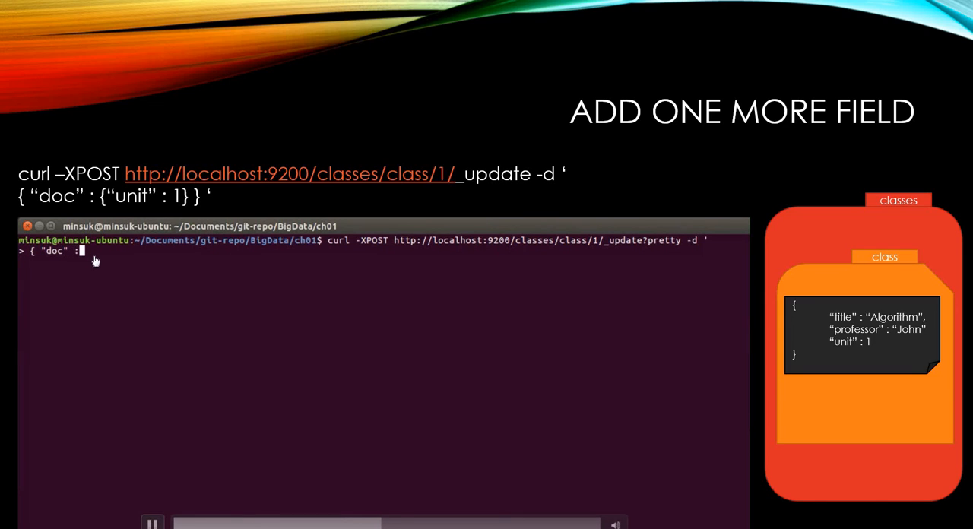
type("{\"u")
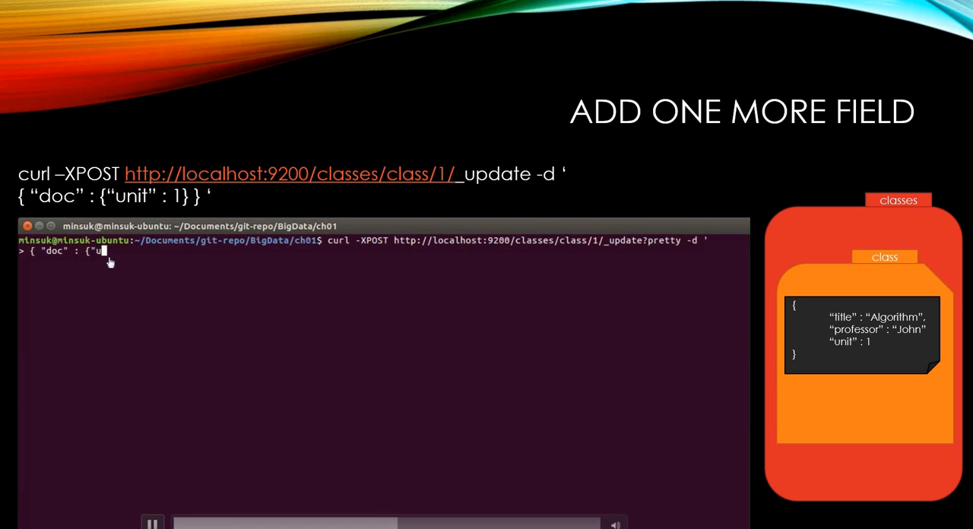
type("nit\" : 1} }'")
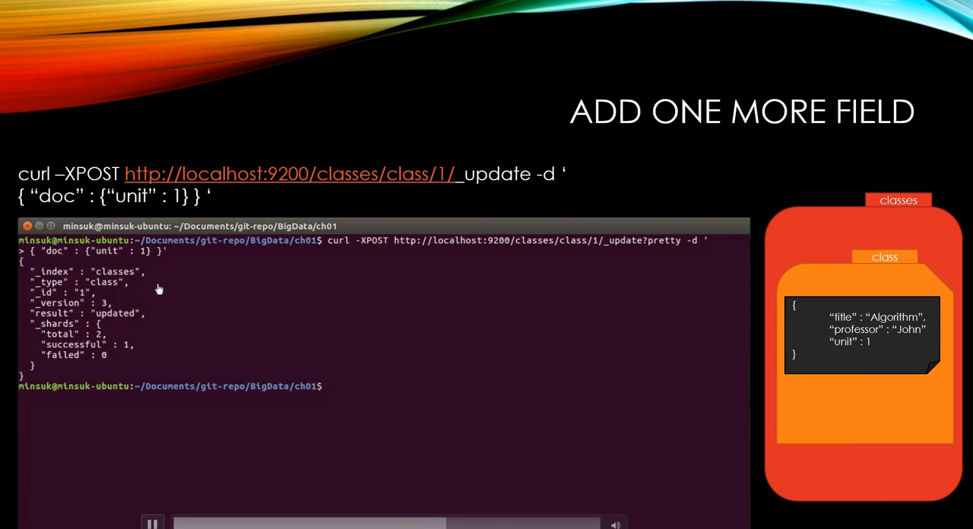
type("curl -XGET htt")
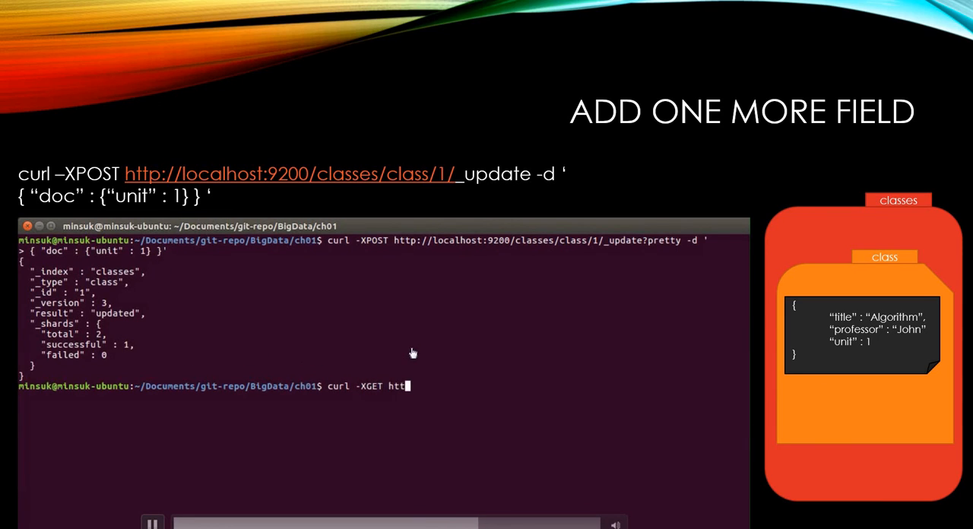
- GET classes/class/1 with ?pretty to confirm unit 1 alongside title and professor
type("p://localhost")
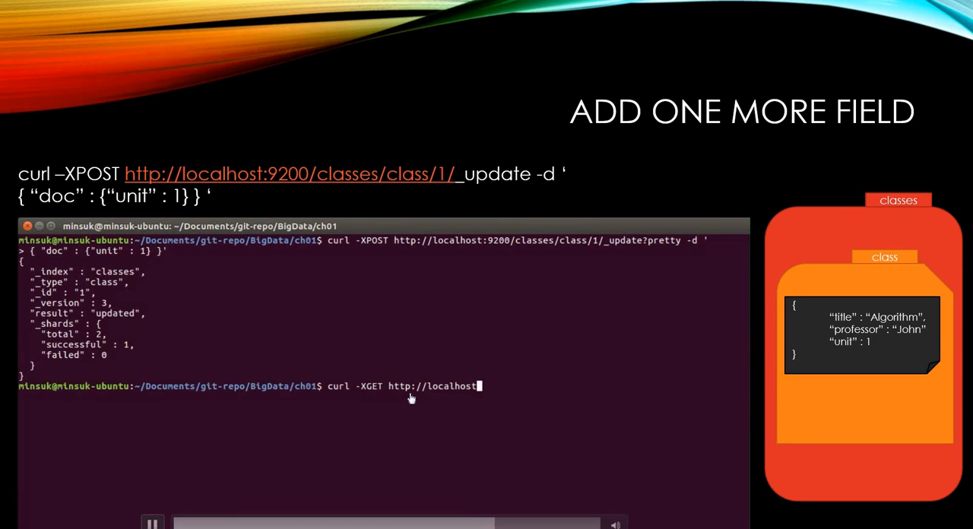
type(":9200")
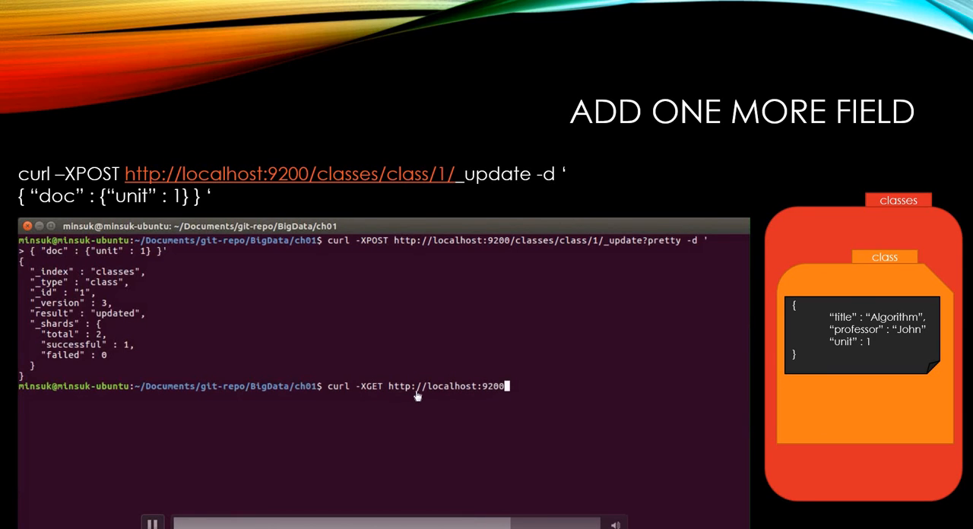
type("/classes/")
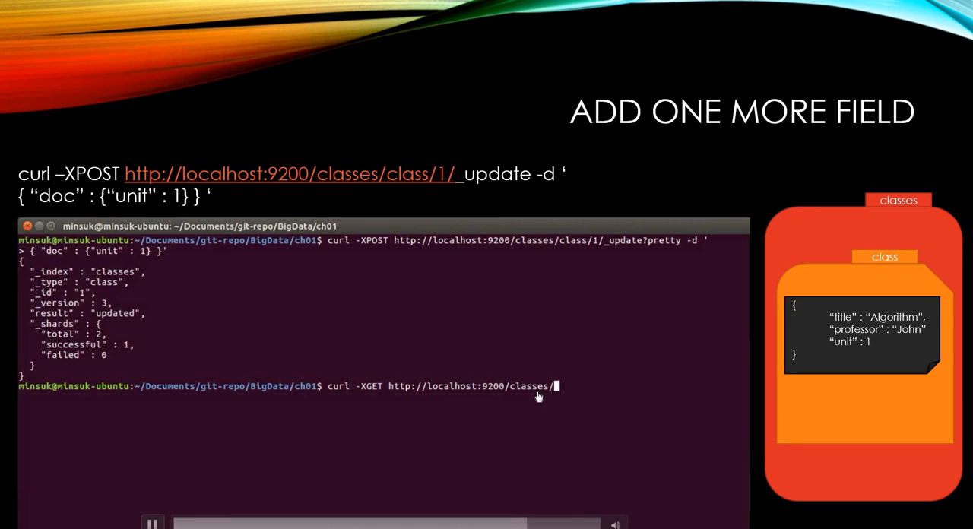
type("class/1/?pretty")
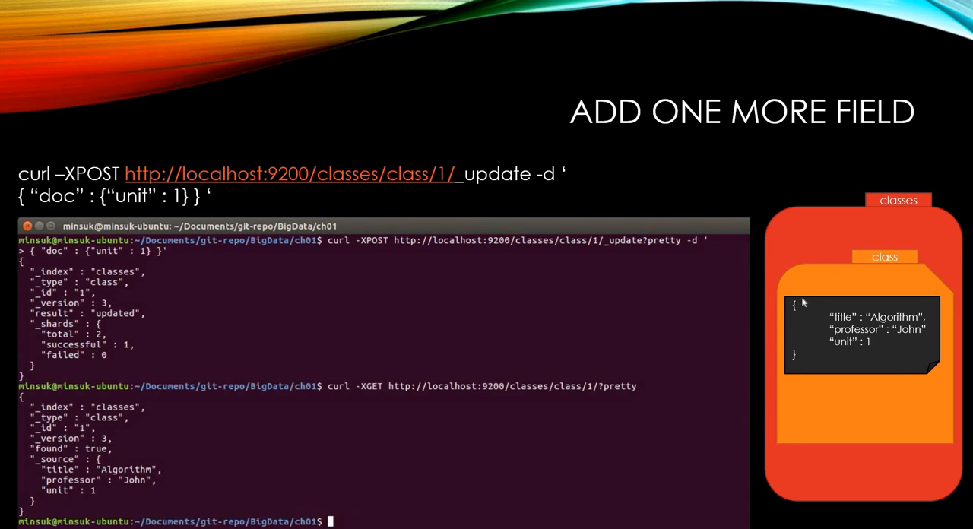
mouse_move(639, 205)
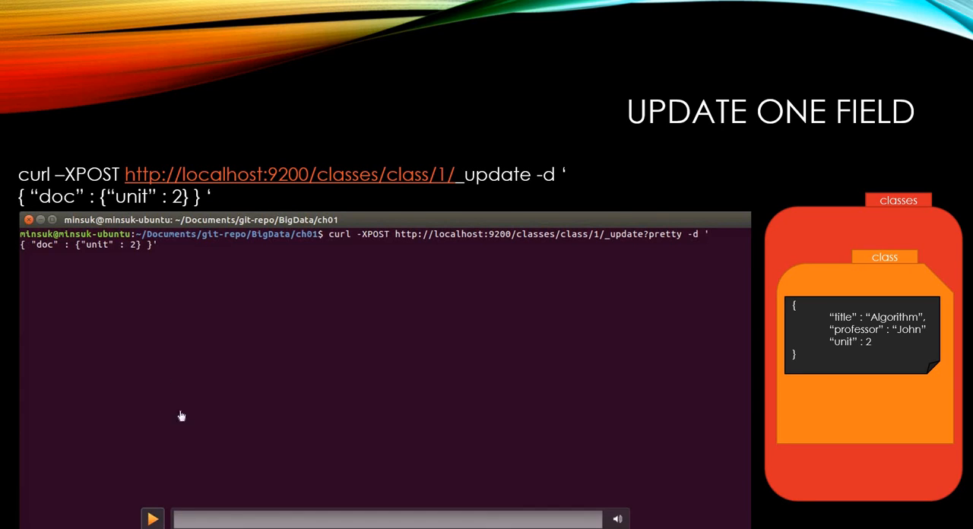
- Clear the terminal and recall the curl GET for classes/class/1/?pretty after setting unit to 2
left_click(152, 519)
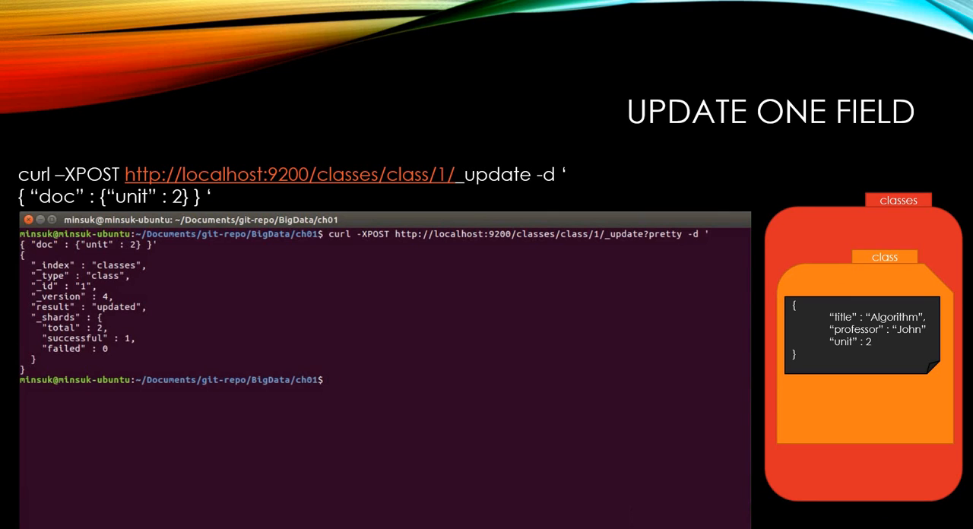
type("clear")
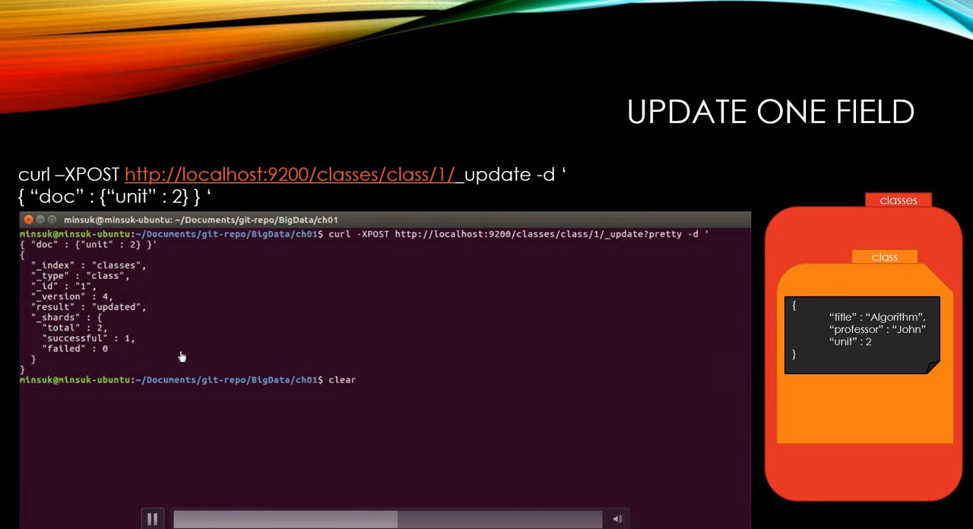
type("curl -XGET http://localhost:9200/classes/class/1/?pretty")
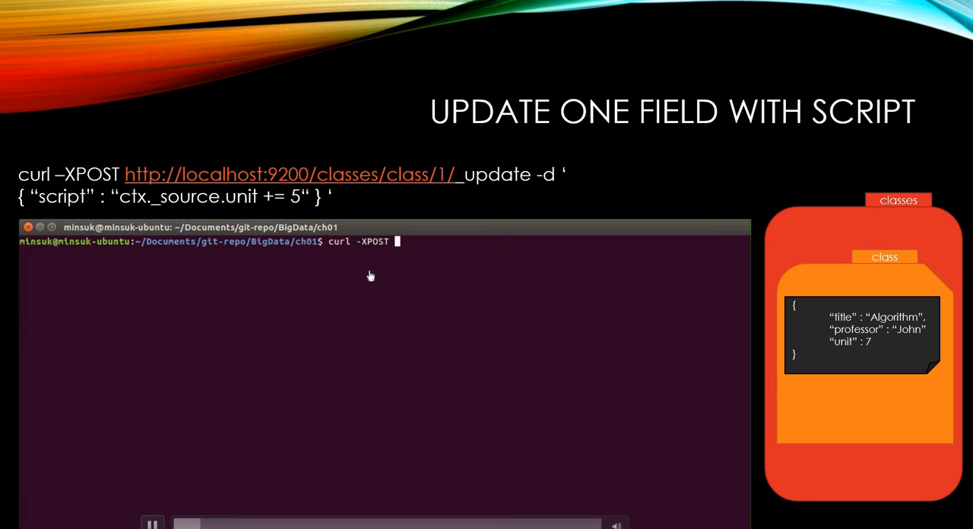
- POST an _update to classes/class/1 with script "ctx._source.unit += 5", returning version 5
type("http://localhost:9200/")
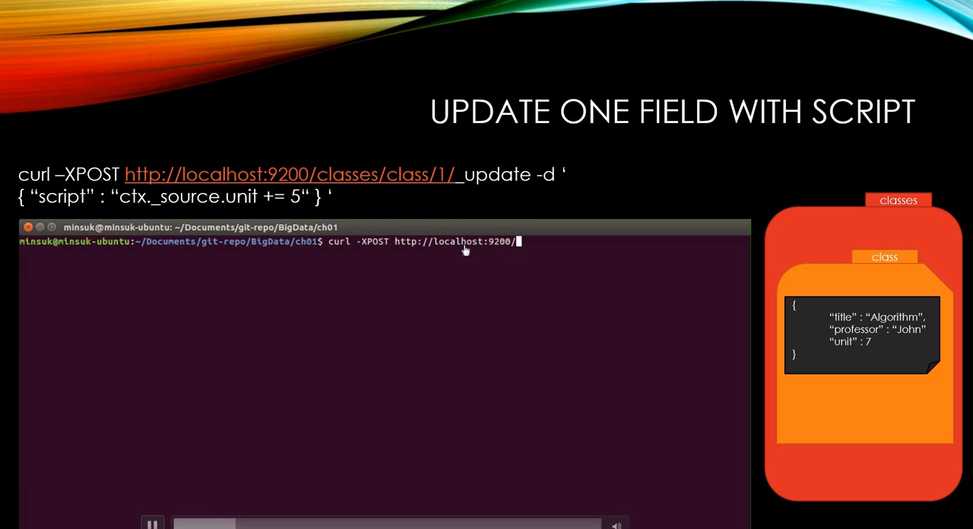
type("classes/class/1/_update?pretty -d '")
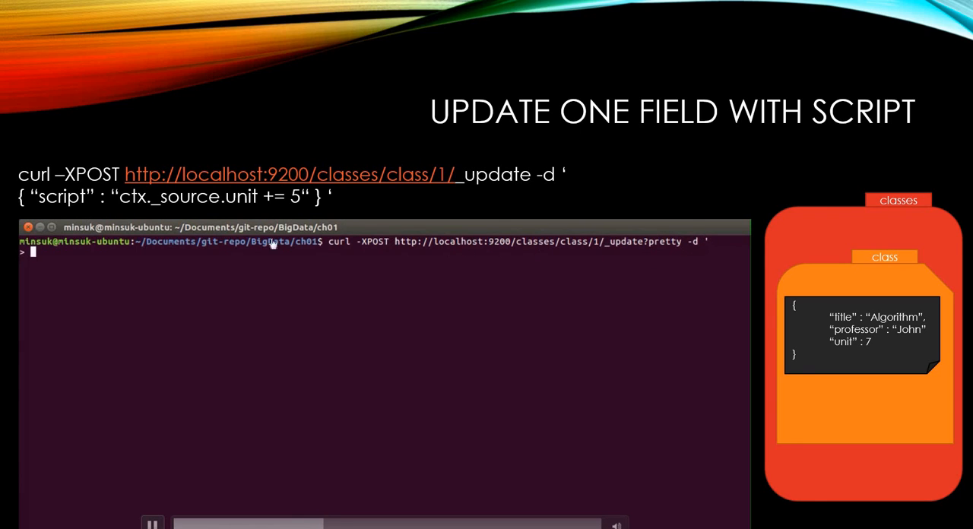
type("{ \"script\"")
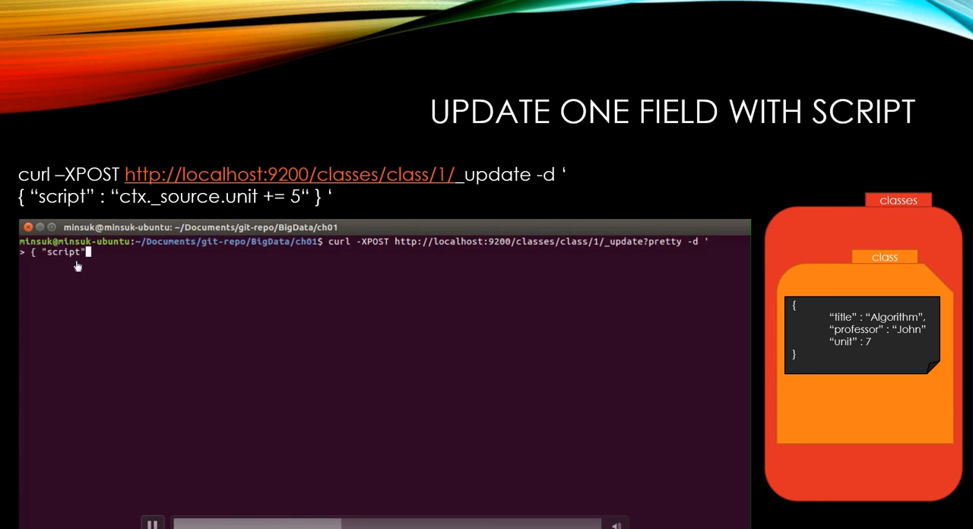
type(":")
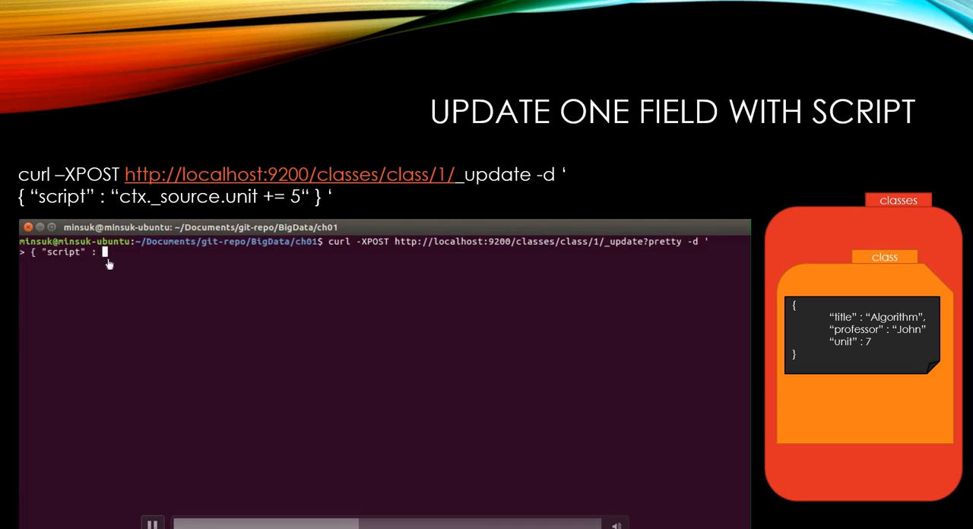
type("ctx.")
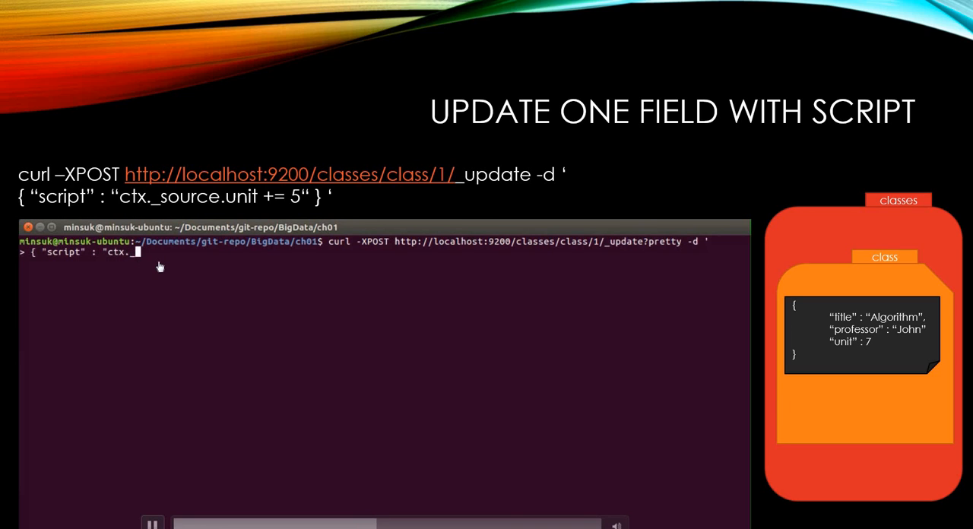
type("_source.unit")
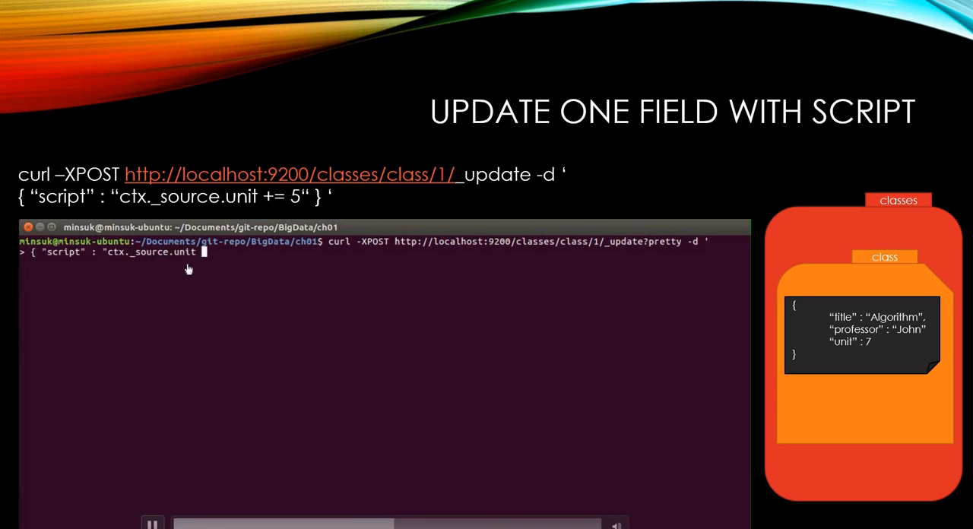
type("+= 5\" }'")
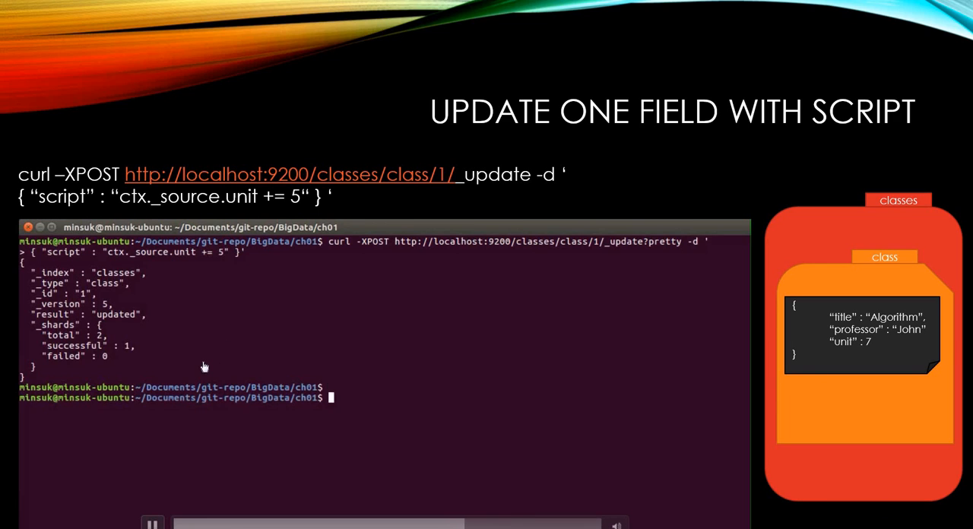
- Begin a curl -XGET for localhost:9200/classes/class to re-fetch document 1
type("curl -XGET")
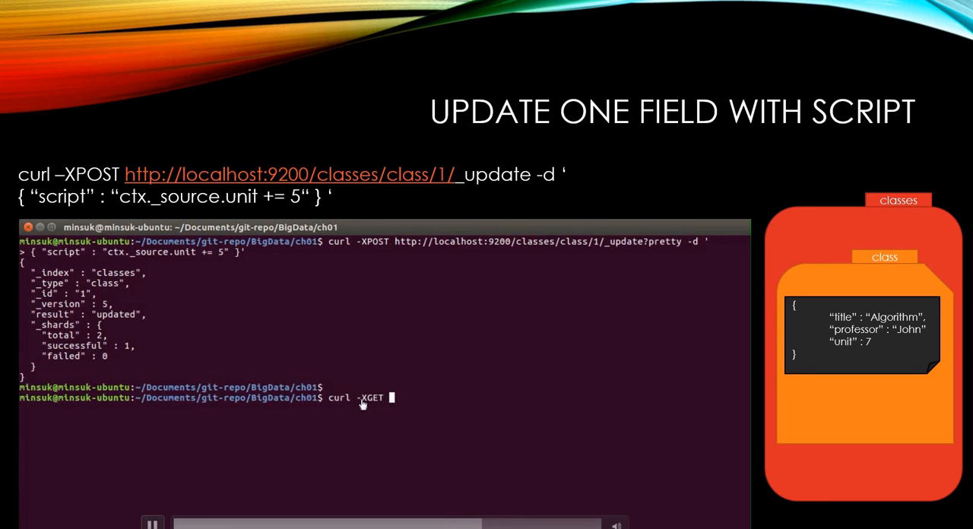
type("http://")
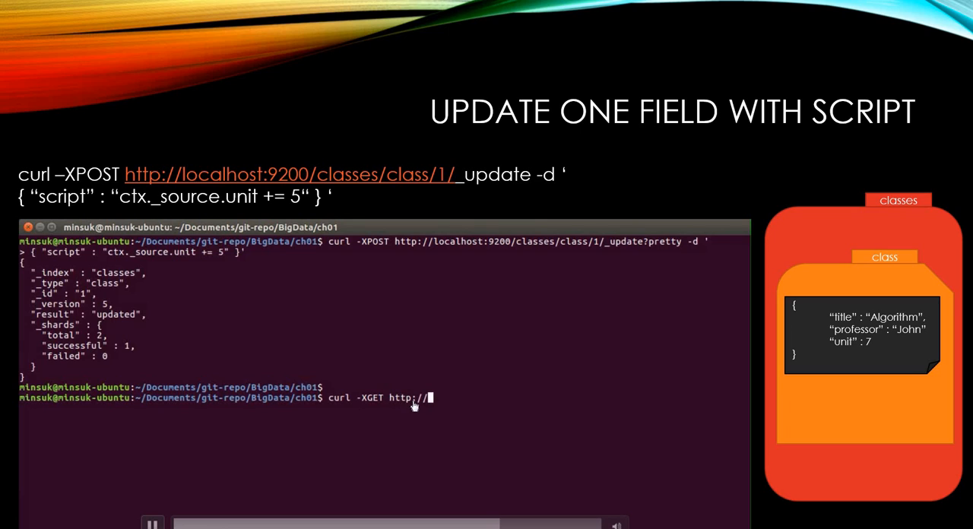
type("localhost:")
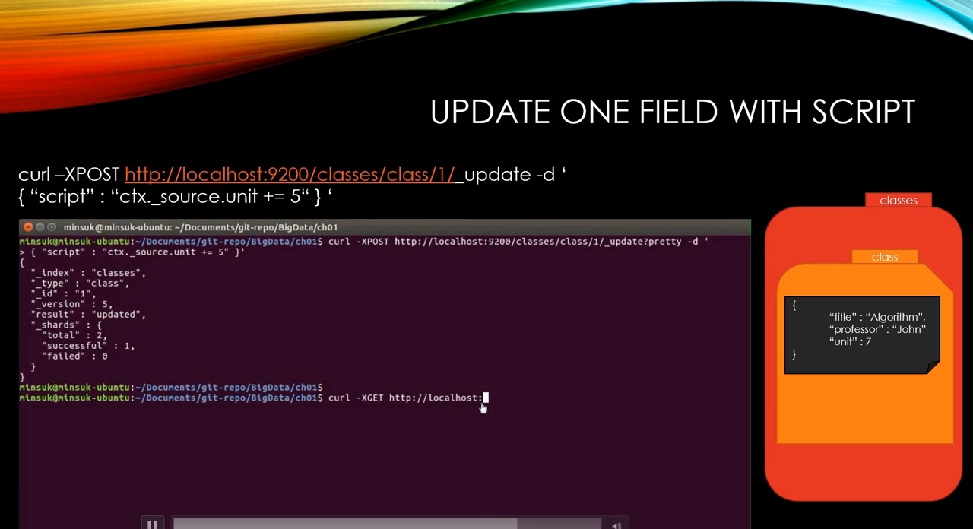
type("9200/class")
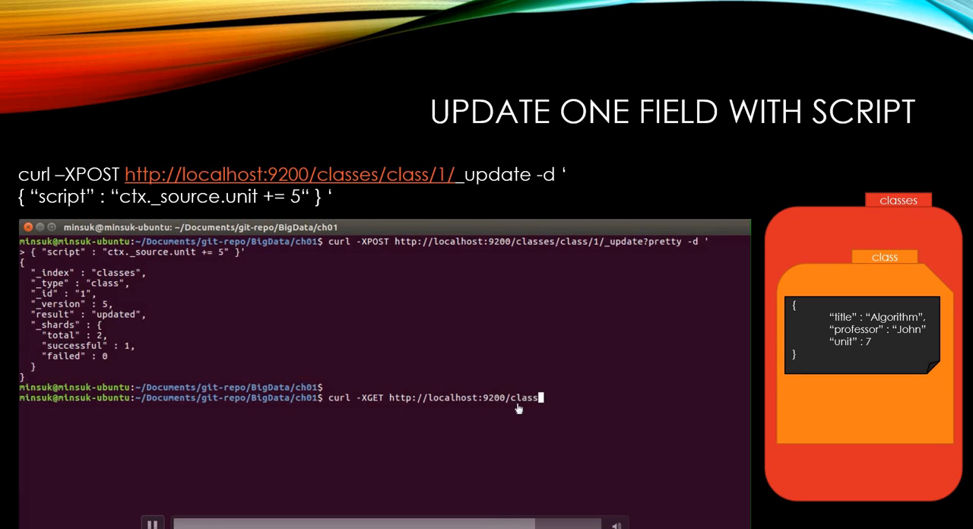
type("es/class")
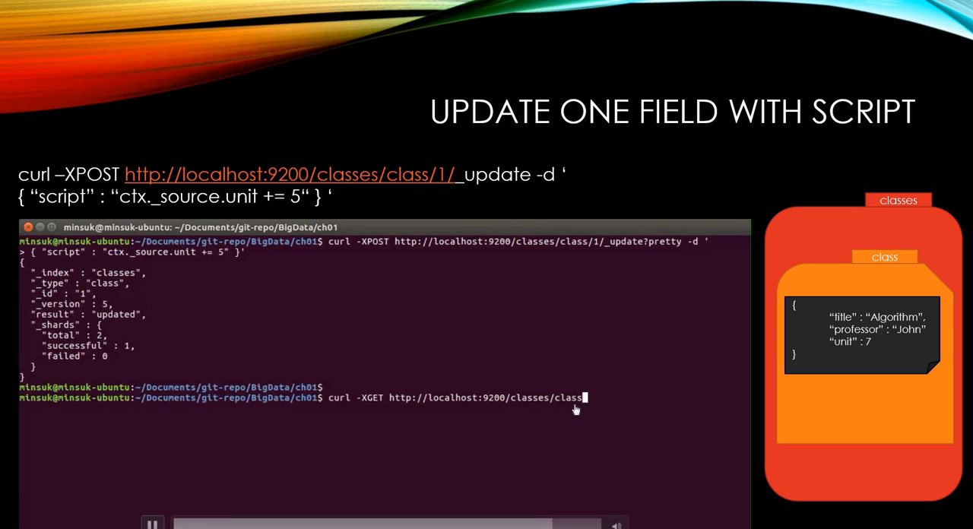